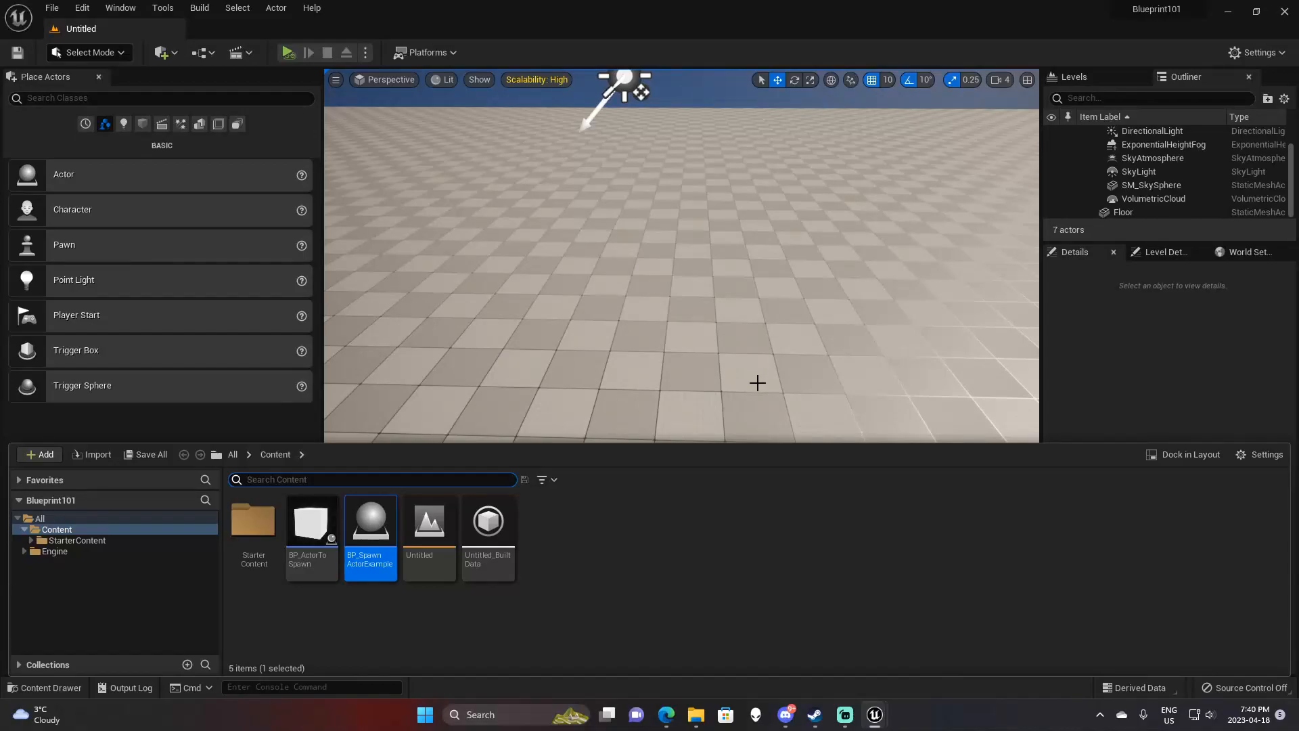
{"action": "mouse_move", "coordinate": [392, 602]}
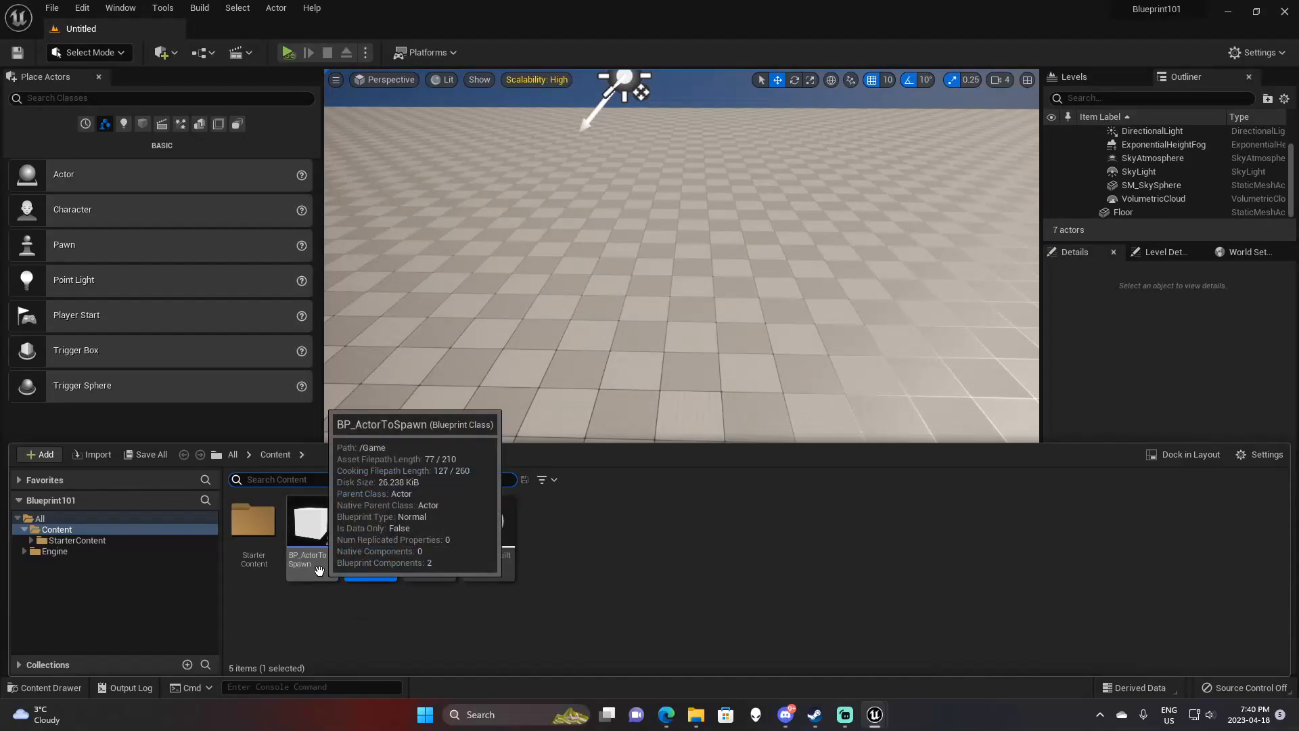
Step: Open the BP_ActorToSpawn blueprint, then switch to the BP_SpawnActorExample blueprint tab
{"action": "double_click", "coordinate": [307, 523]}
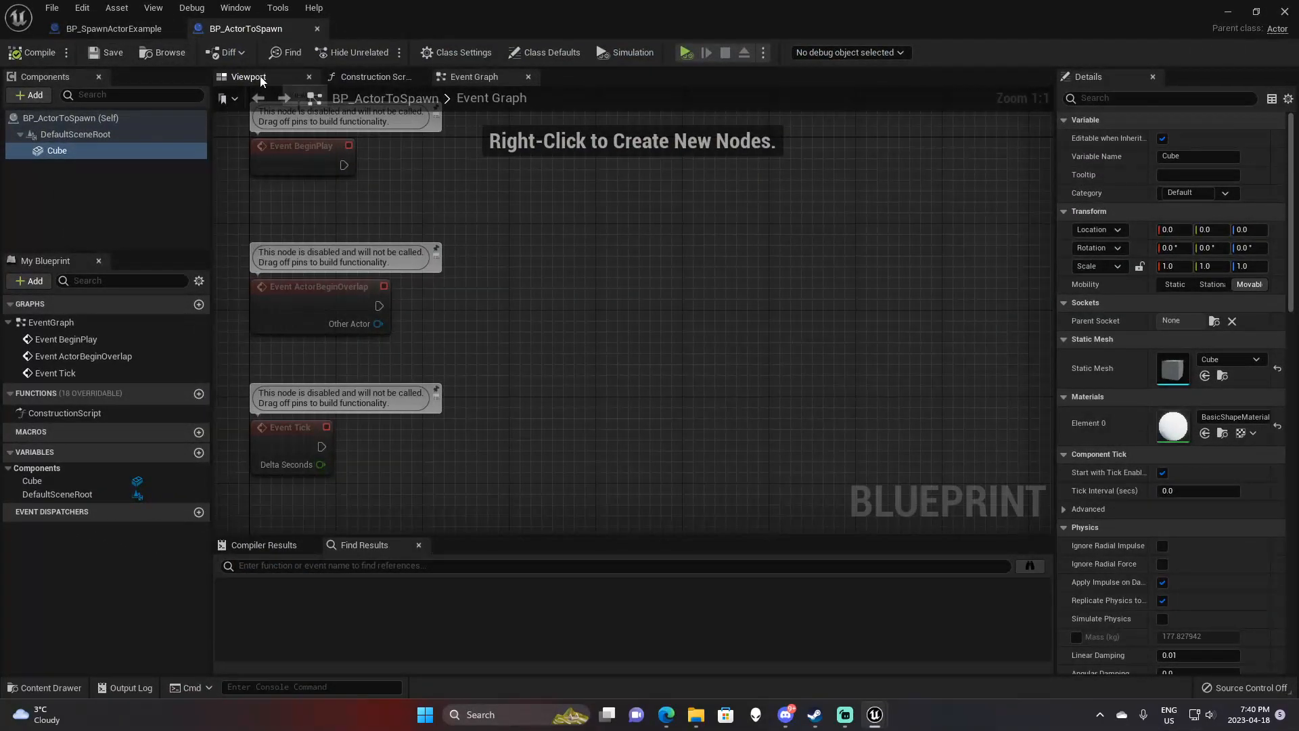
{"action": "left_click", "coordinate": [249, 76]}
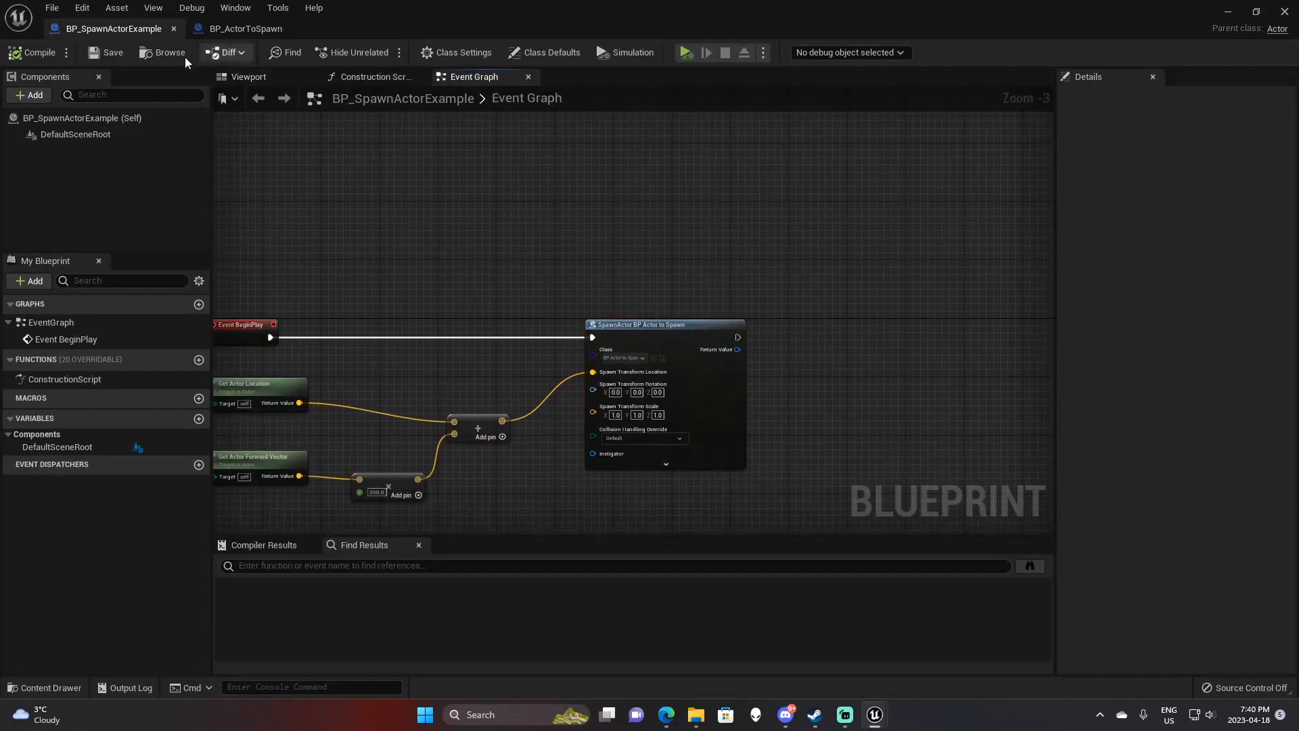
{"action": "mouse_move", "coordinate": [114, 29]}
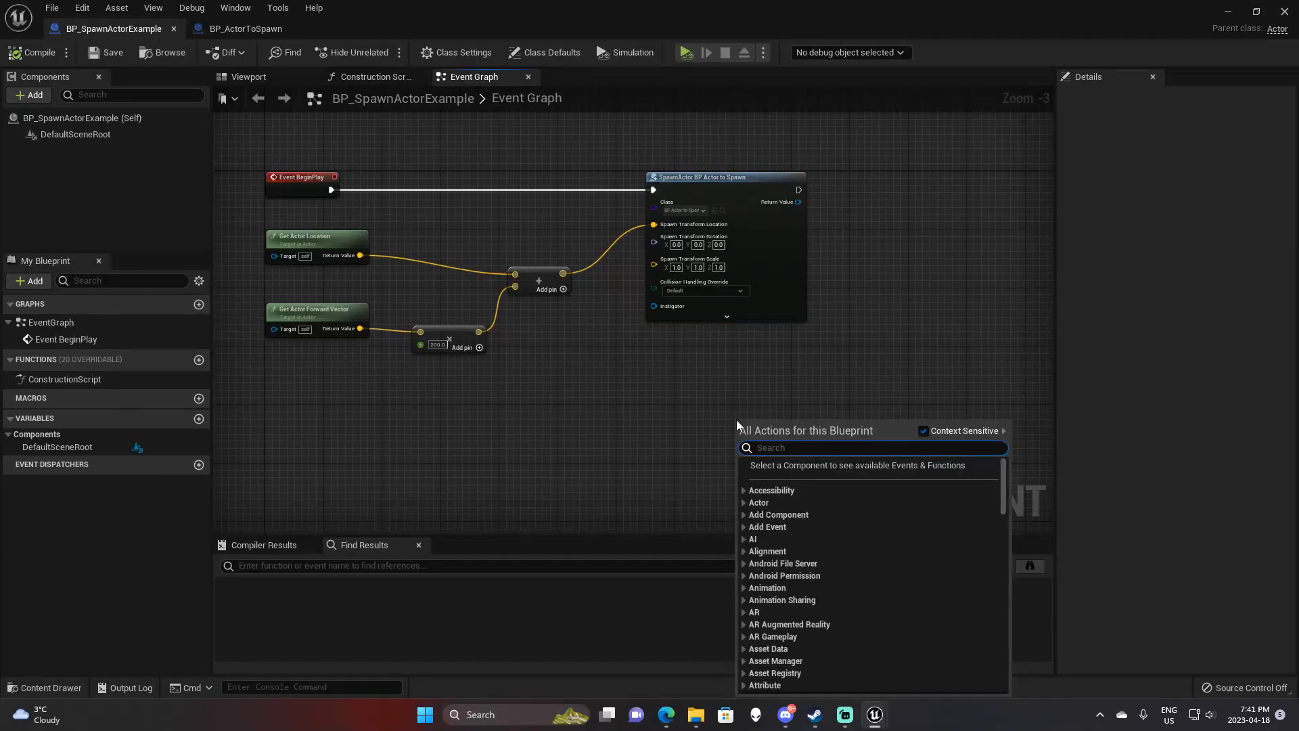
Step: Search 'spawn', add a Spawn Actor from Class node, and set its Class to BP_ActorToSpawn
{"action": "type", "text": "spawn"}
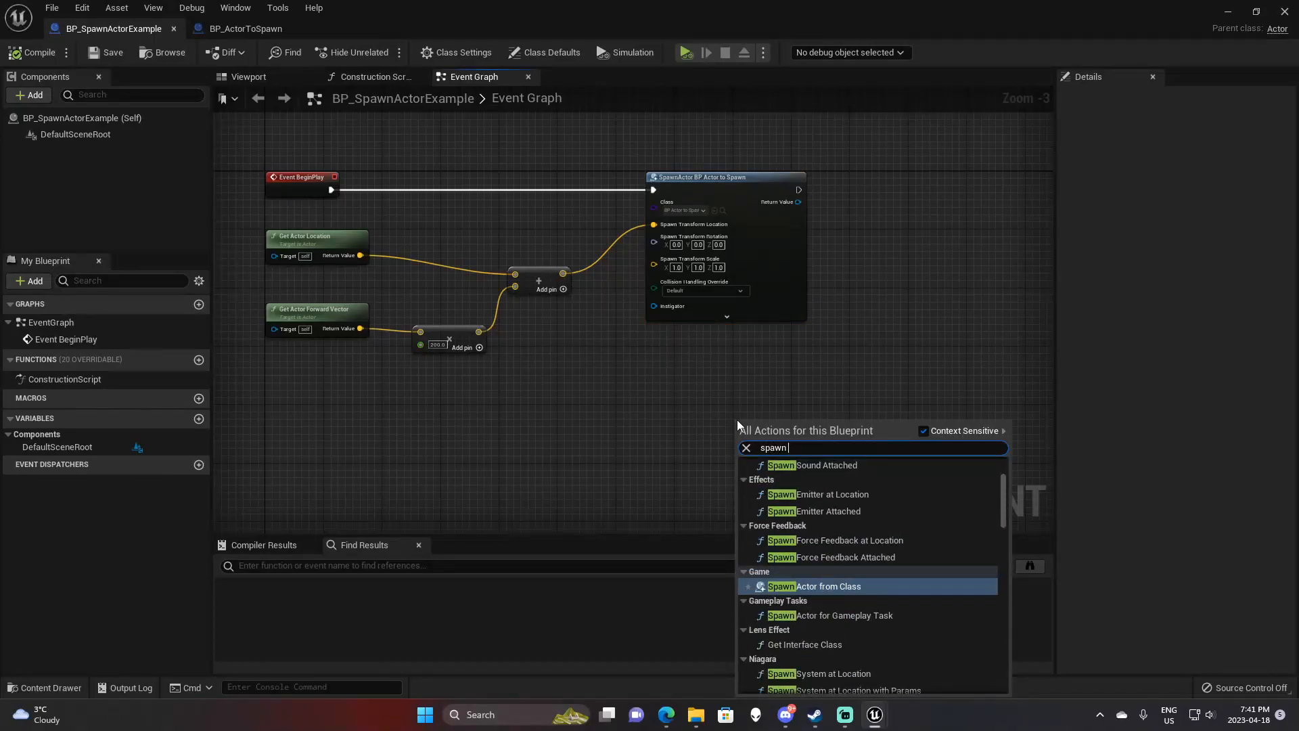
{"action": "left_click", "coordinate": [815, 586]}
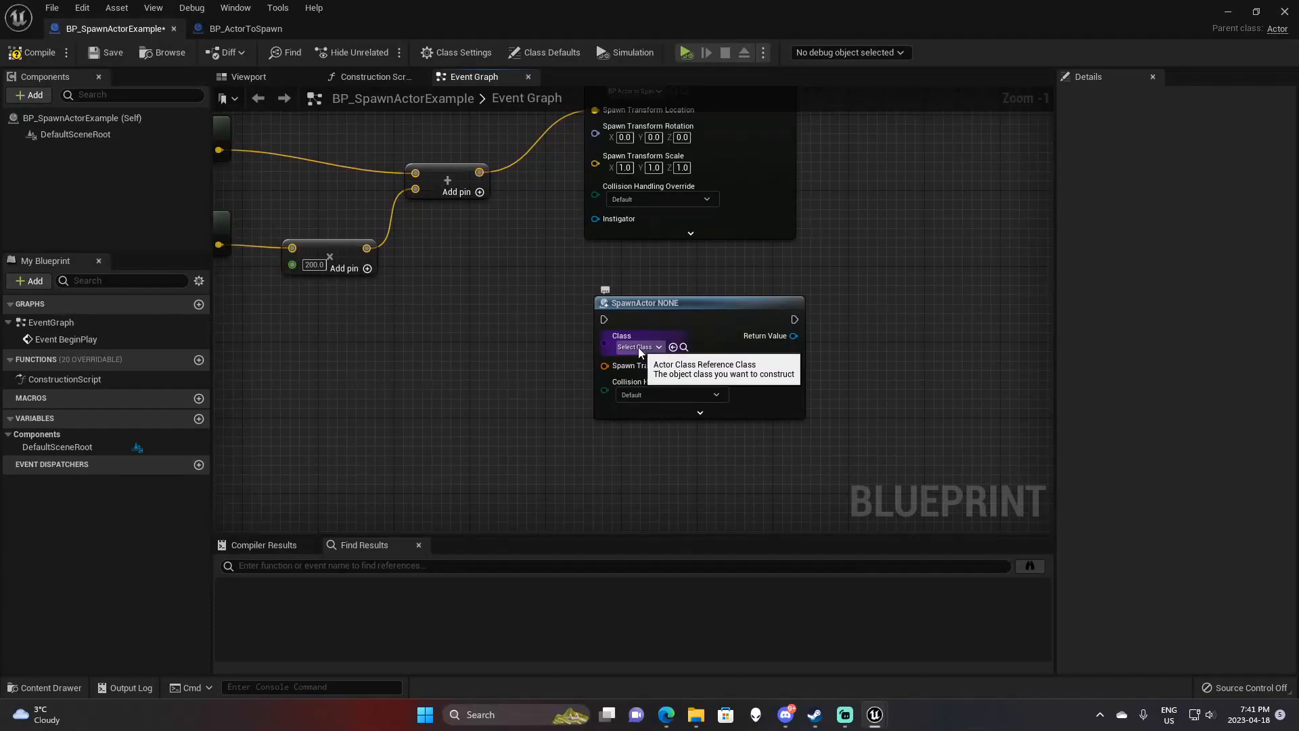
{"action": "left_click", "coordinate": [637, 346]}
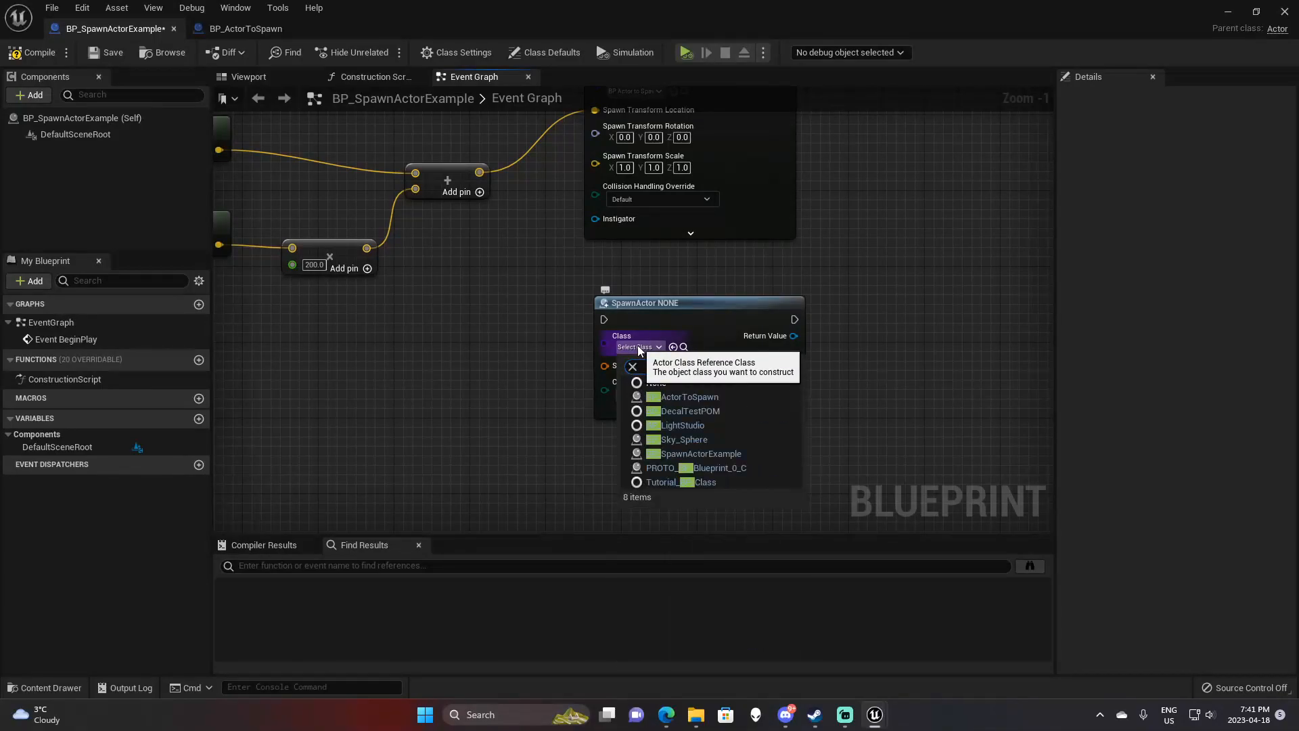
{"action": "left_click", "coordinate": [687, 396]}
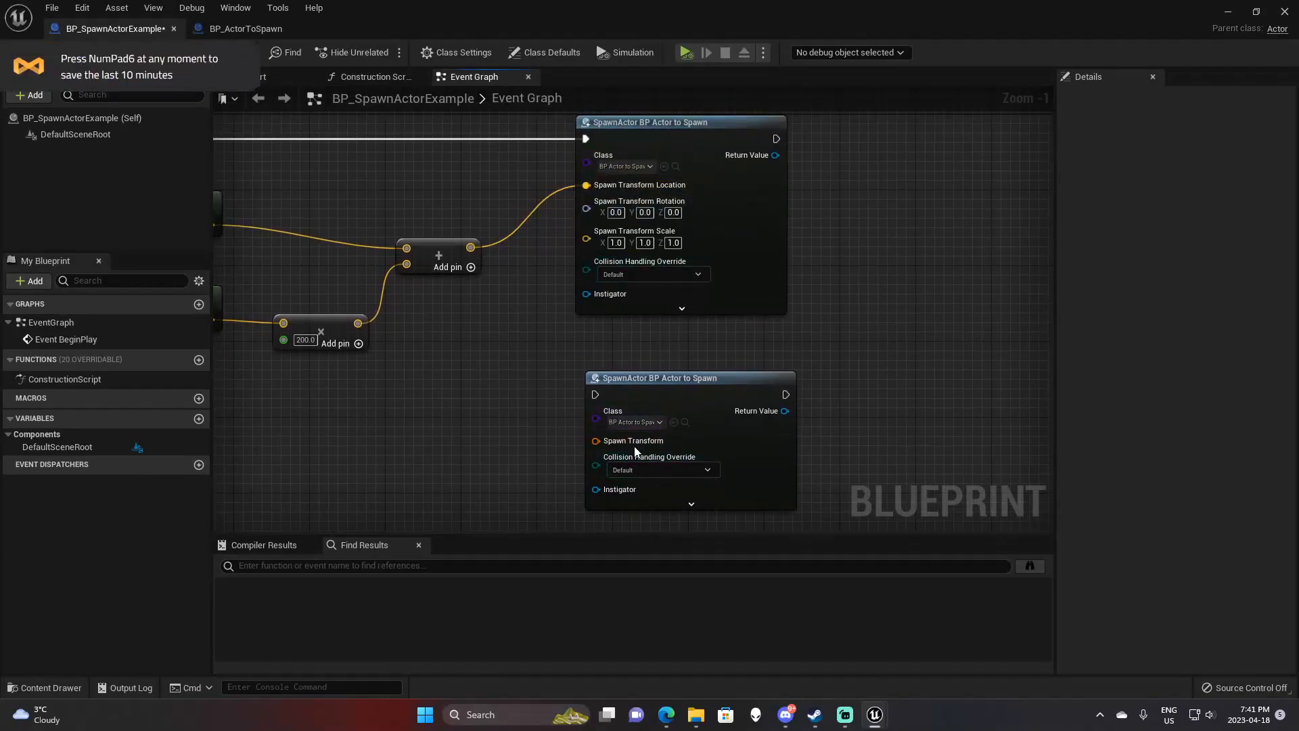
{"action": "mouse_move", "coordinate": [711, 272]}
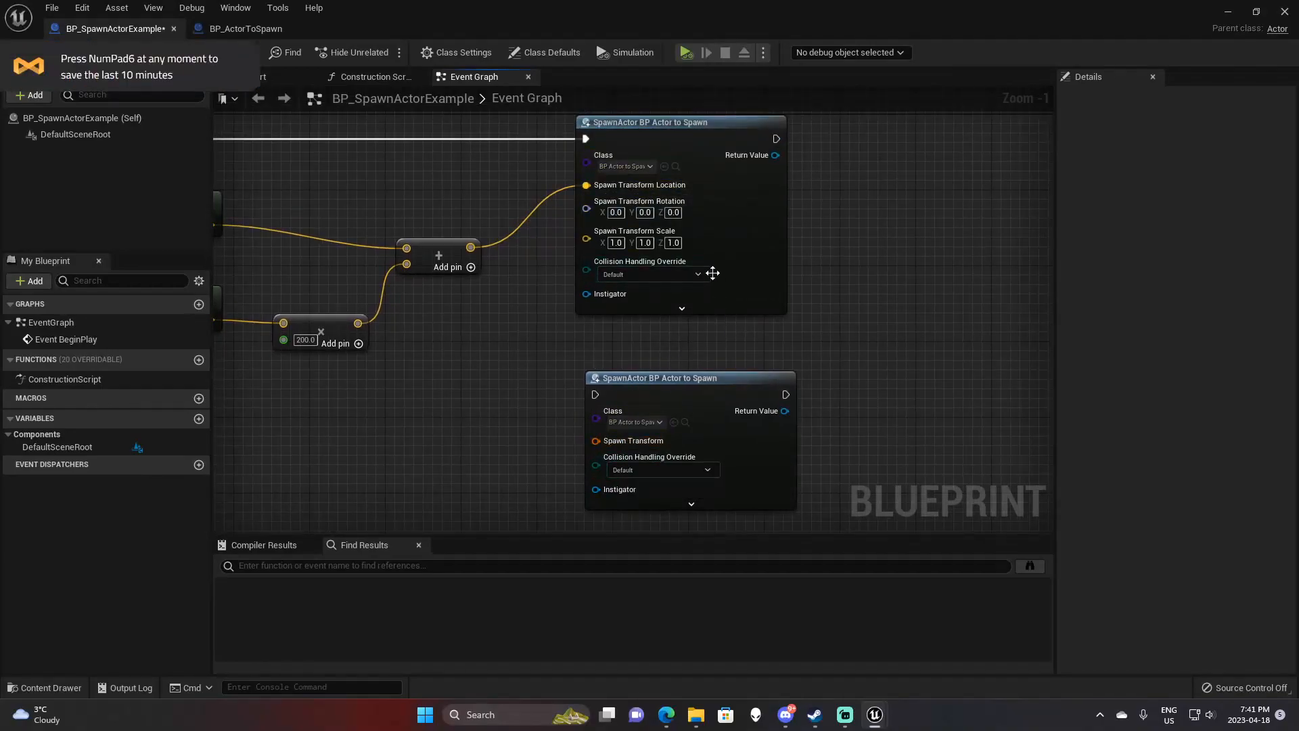
{"action": "mouse_move", "coordinate": [638, 185]}
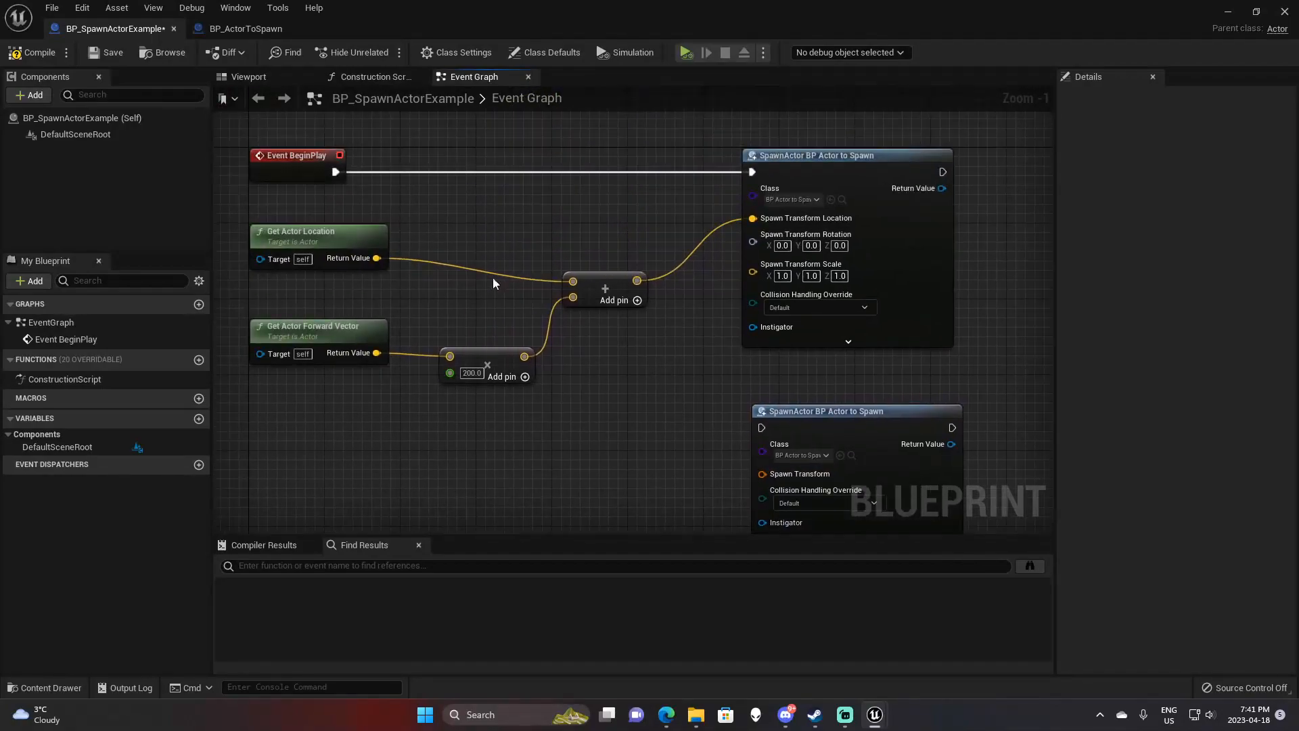
{"action": "mouse_move", "coordinate": [735, 246]}
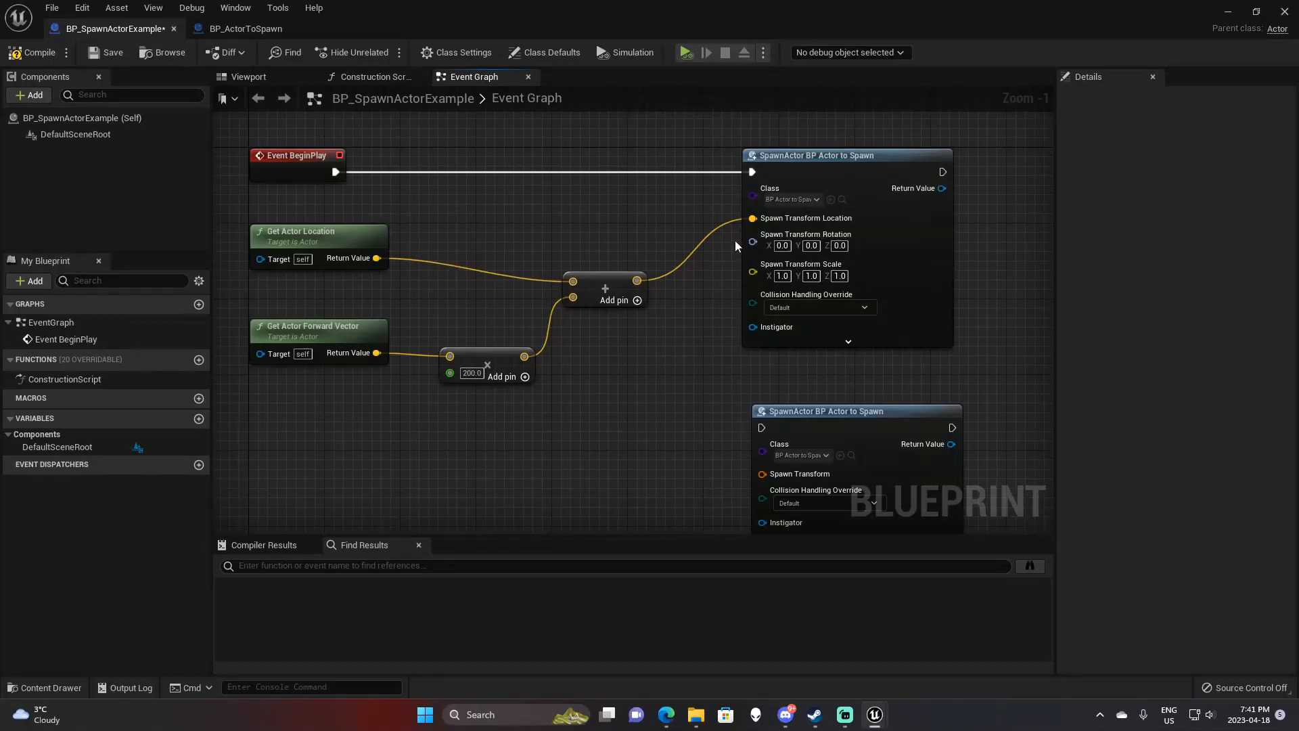
Step: Split the new node's Spawn Transform pin into Location, Rotation and Scale pins
{"action": "right_click", "coordinate": [676, 362]}
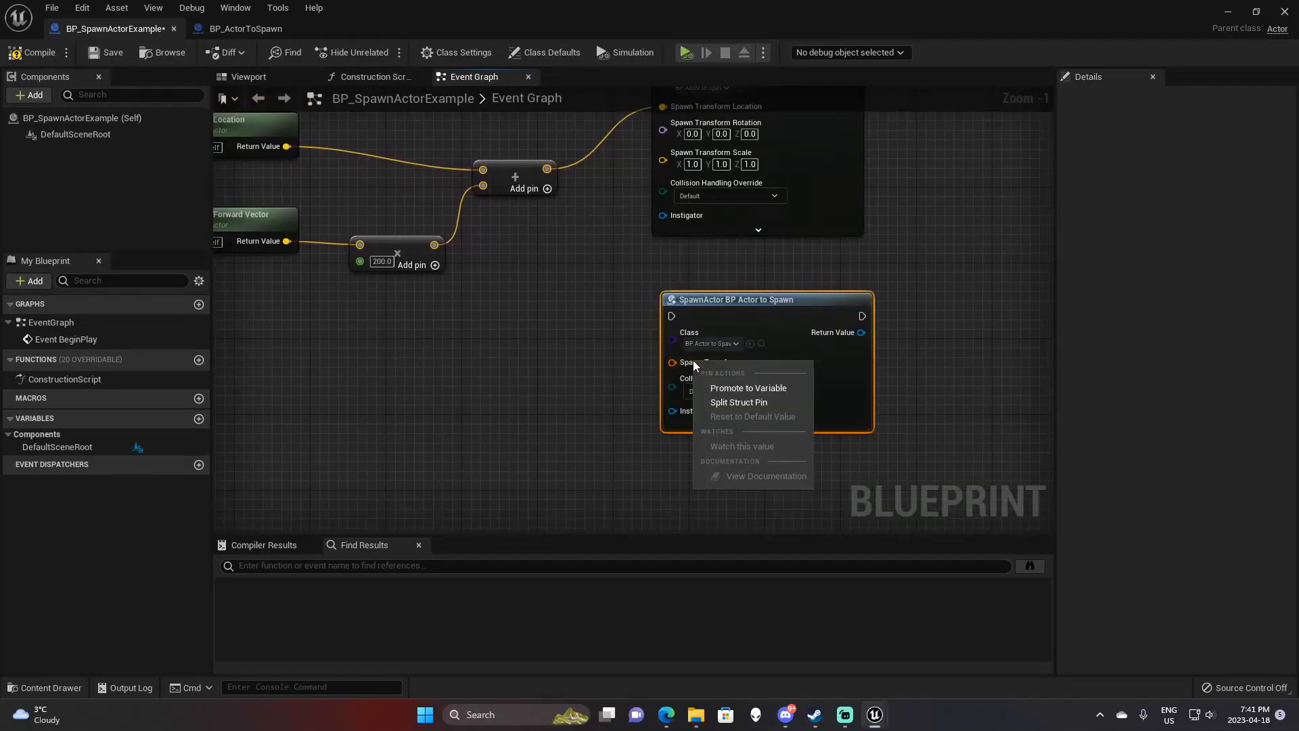
{"action": "left_click", "coordinate": [600, 390]}
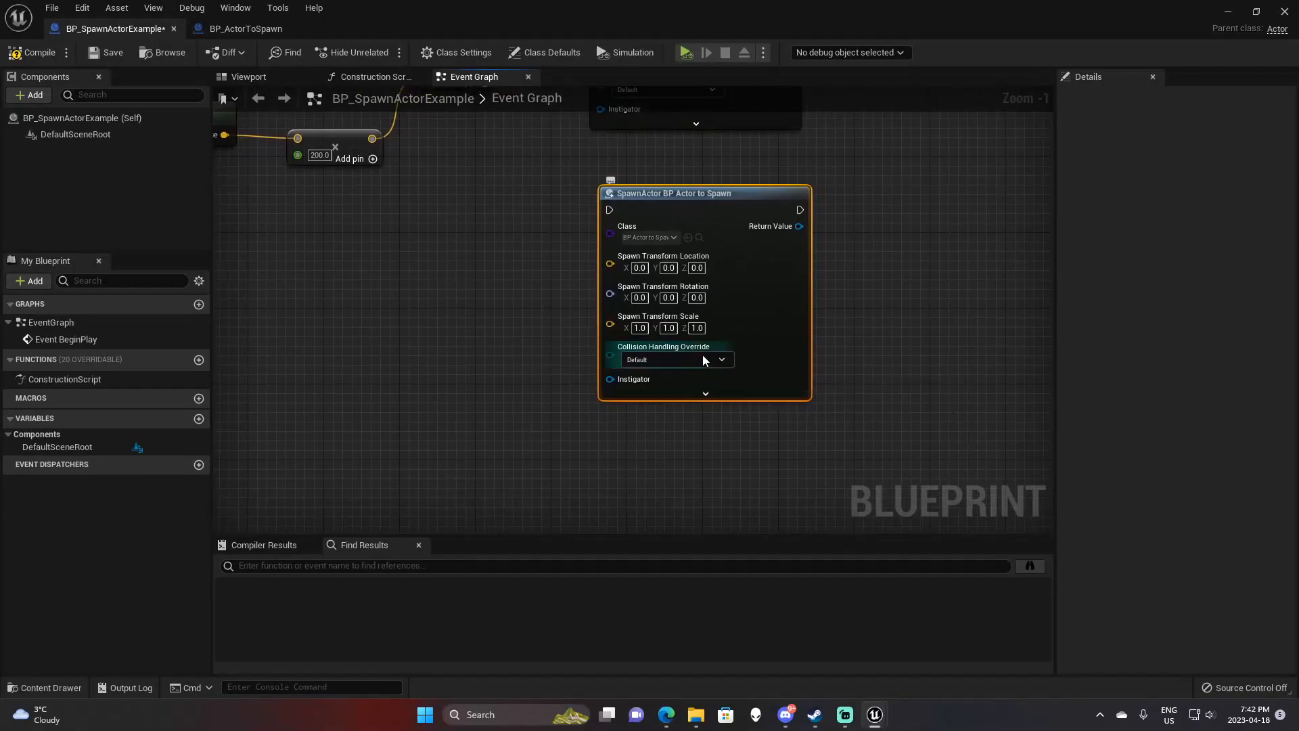
{"action": "left_click", "coordinate": [720, 359]}
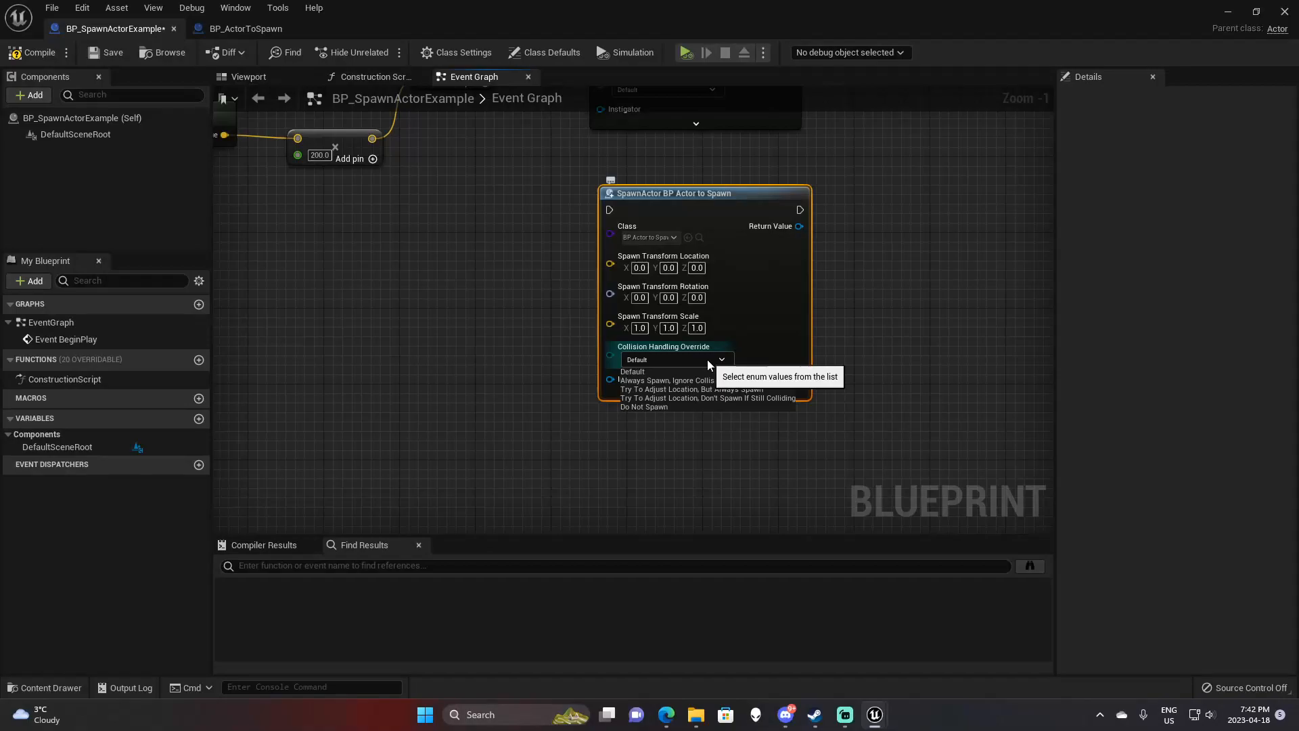
{"action": "mouse_move", "coordinate": [674, 380]}
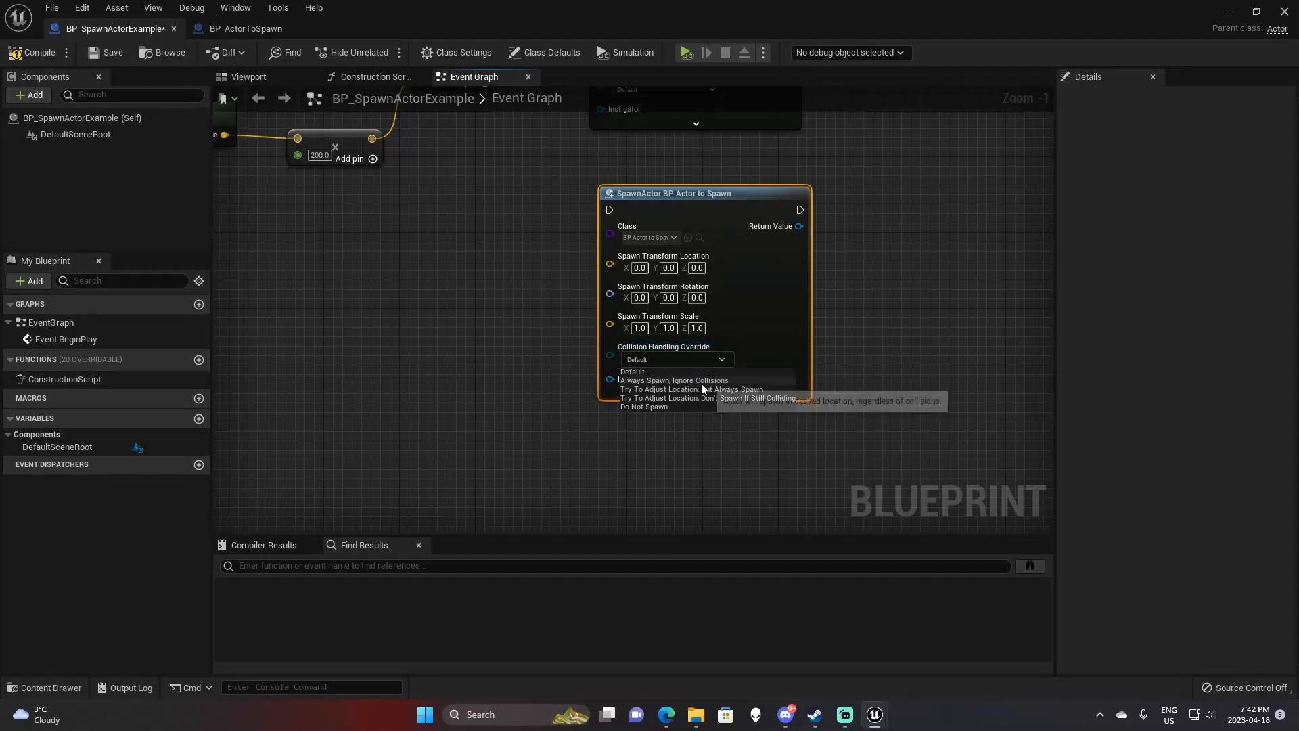
{"action": "mouse_move", "coordinate": [701, 388]}
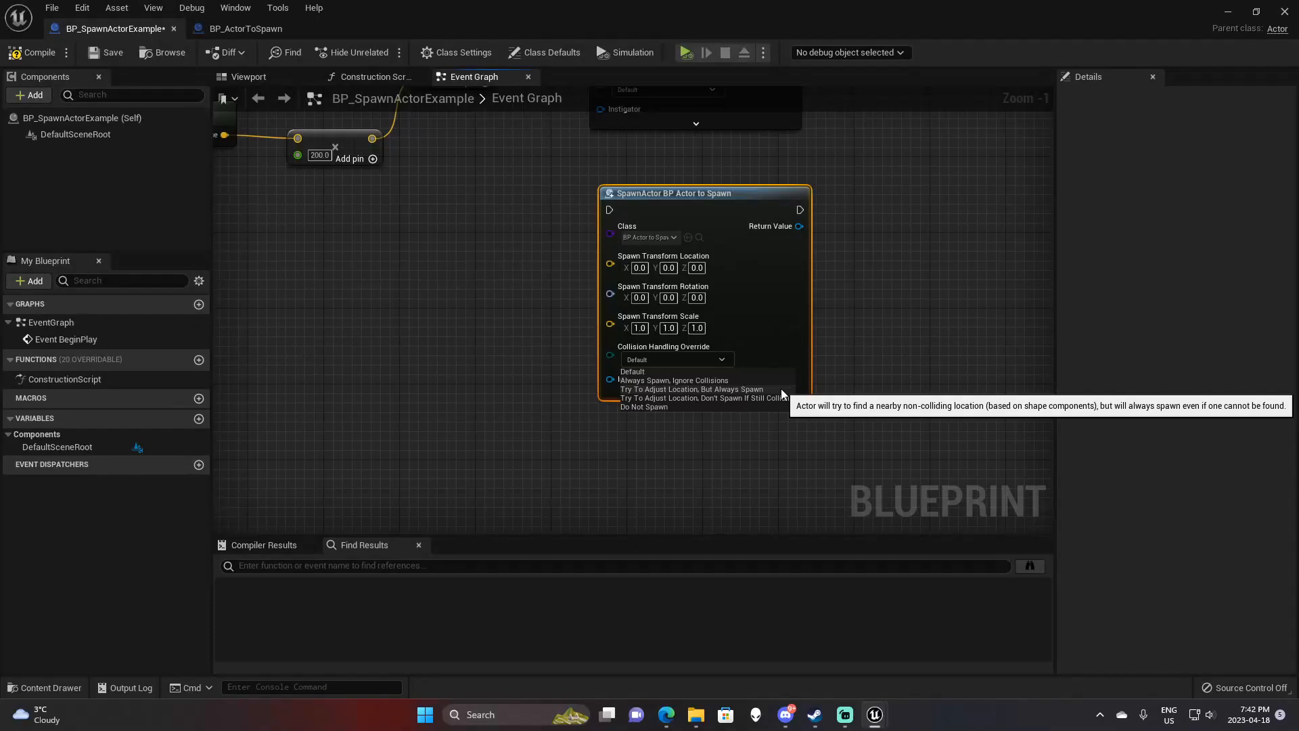
{"action": "mouse_move", "coordinate": [754, 404]}
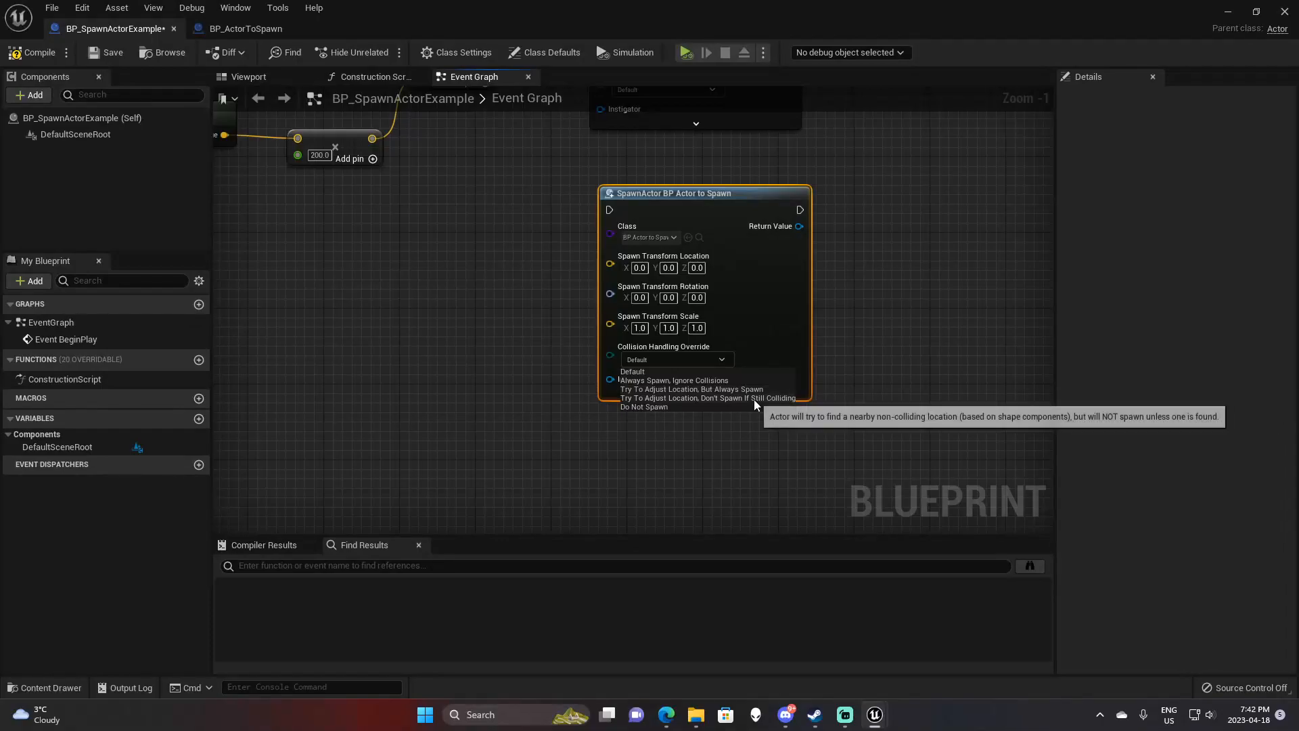
{"action": "mouse_move", "coordinate": [761, 404]}
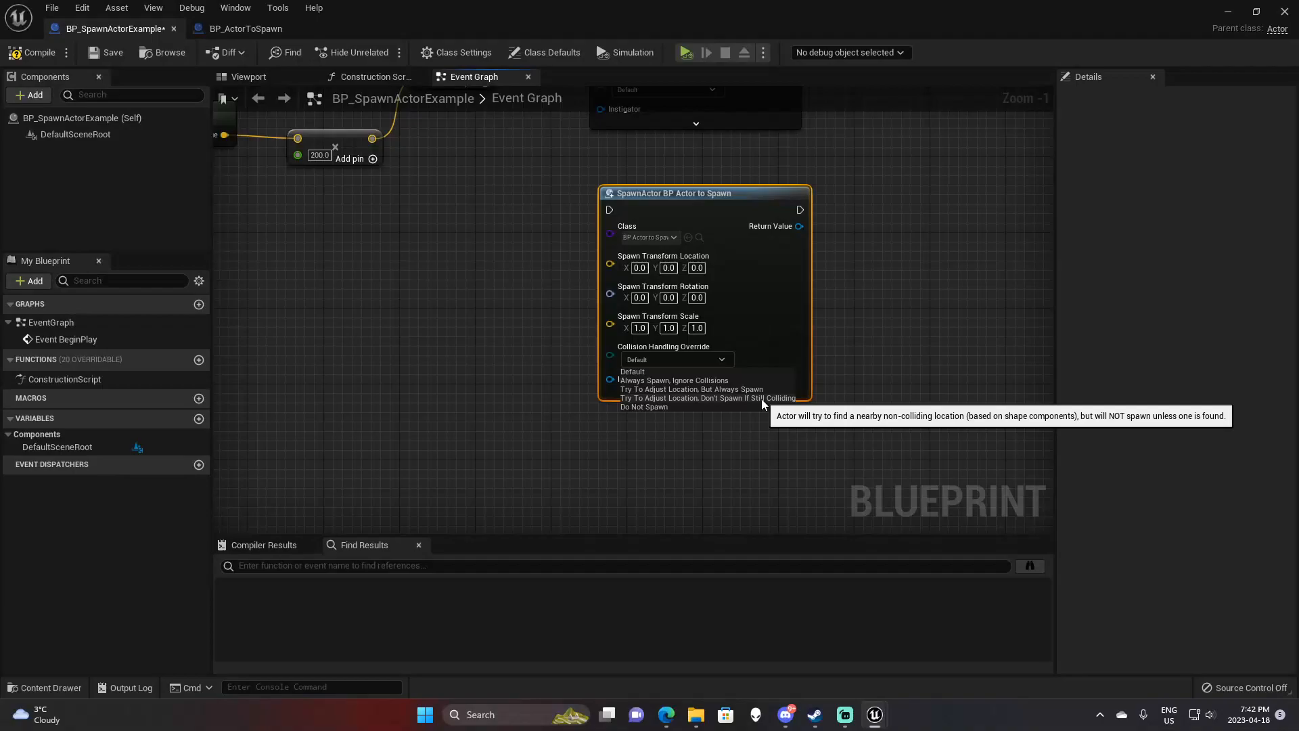
{"action": "mouse_move", "coordinate": [696, 407]}
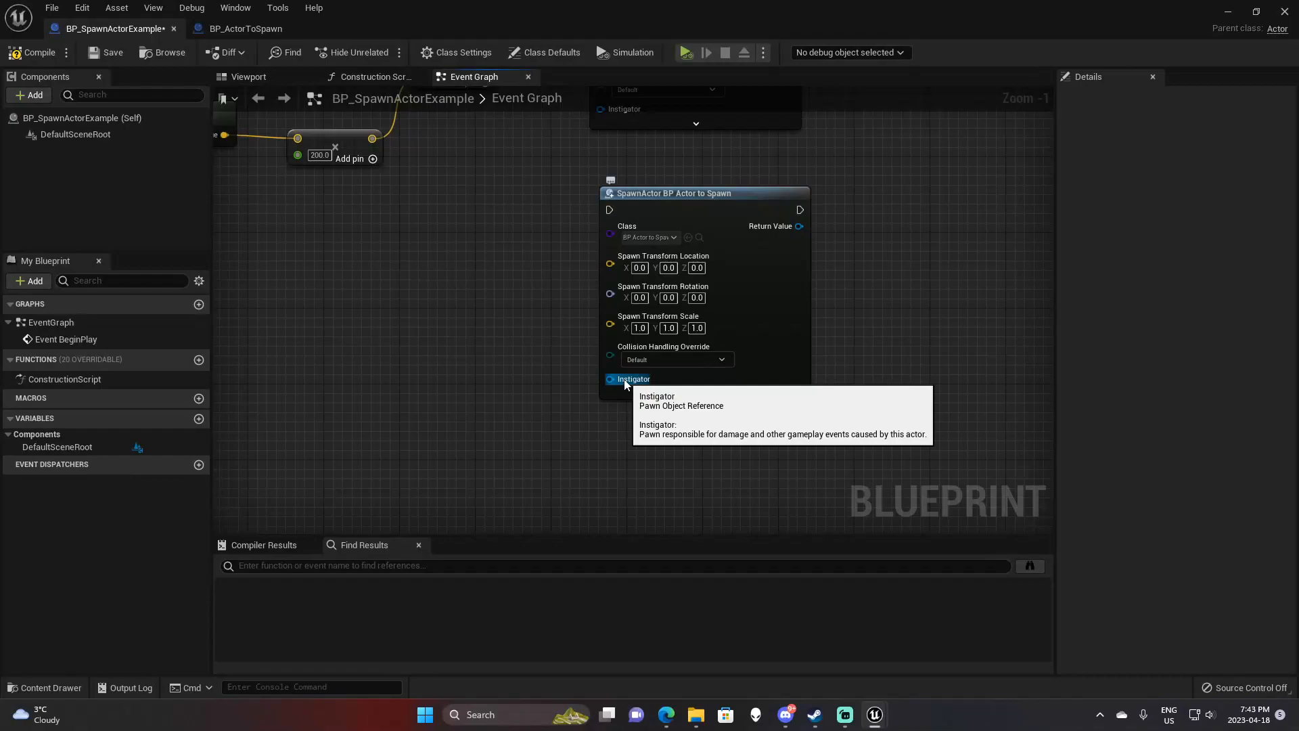
{"action": "mouse_move", "coordinate": [530, 403]}
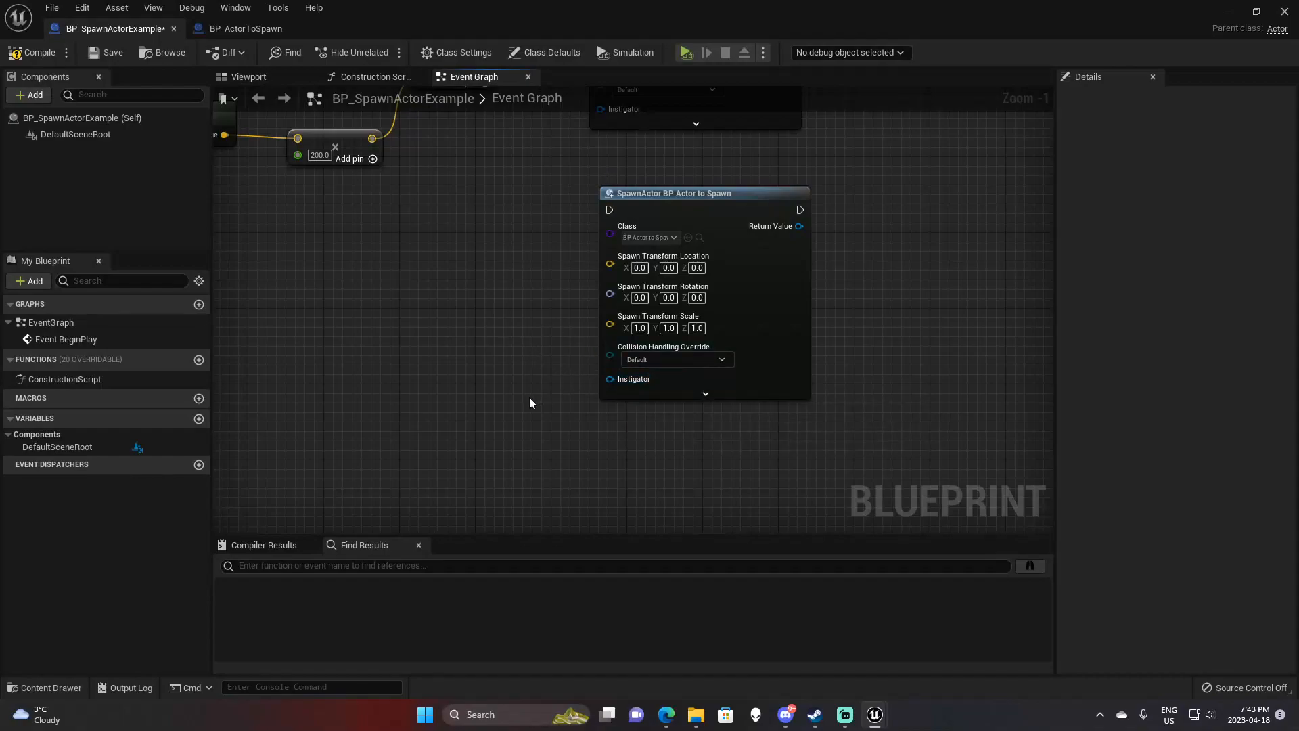
Step: Leave the second SpawnActor node's Collision Handling Override closed at Default
{"action": "left_click", "coordinate": [633, 379]}
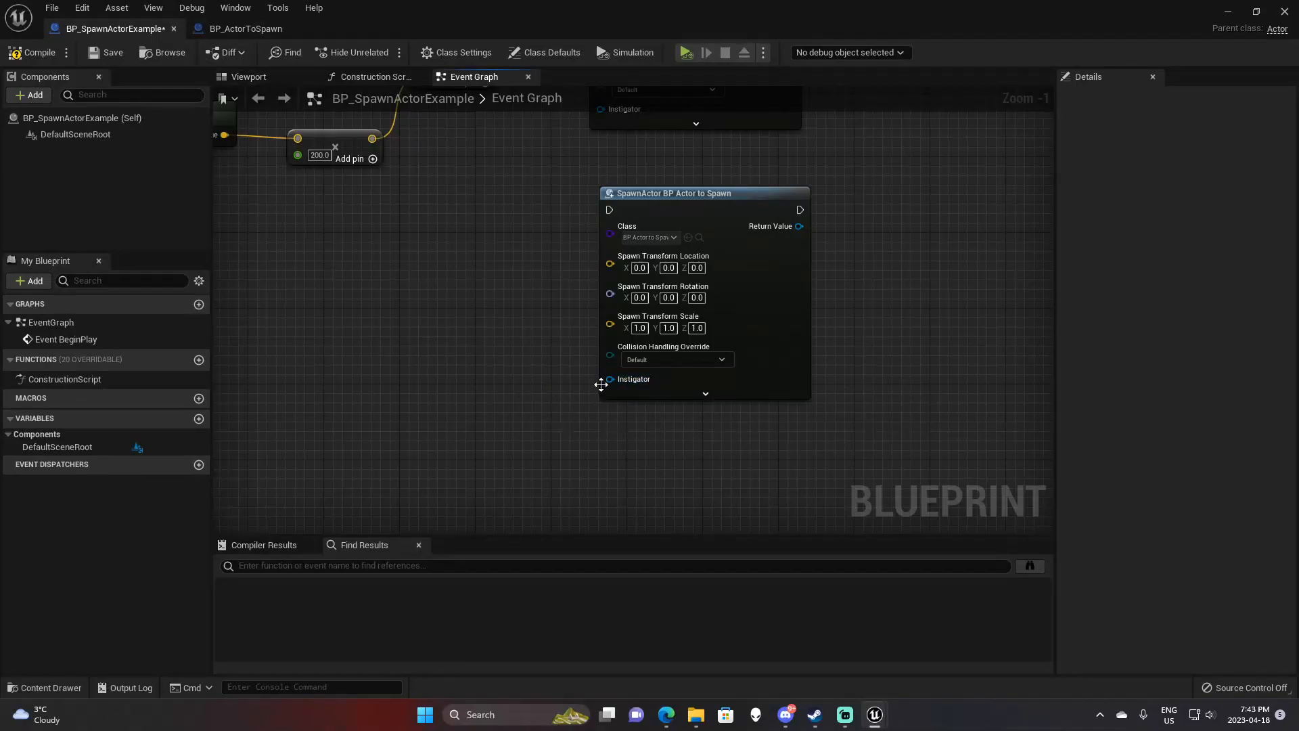
{"action": "mouse_move", "coordinate": [610, 379]}
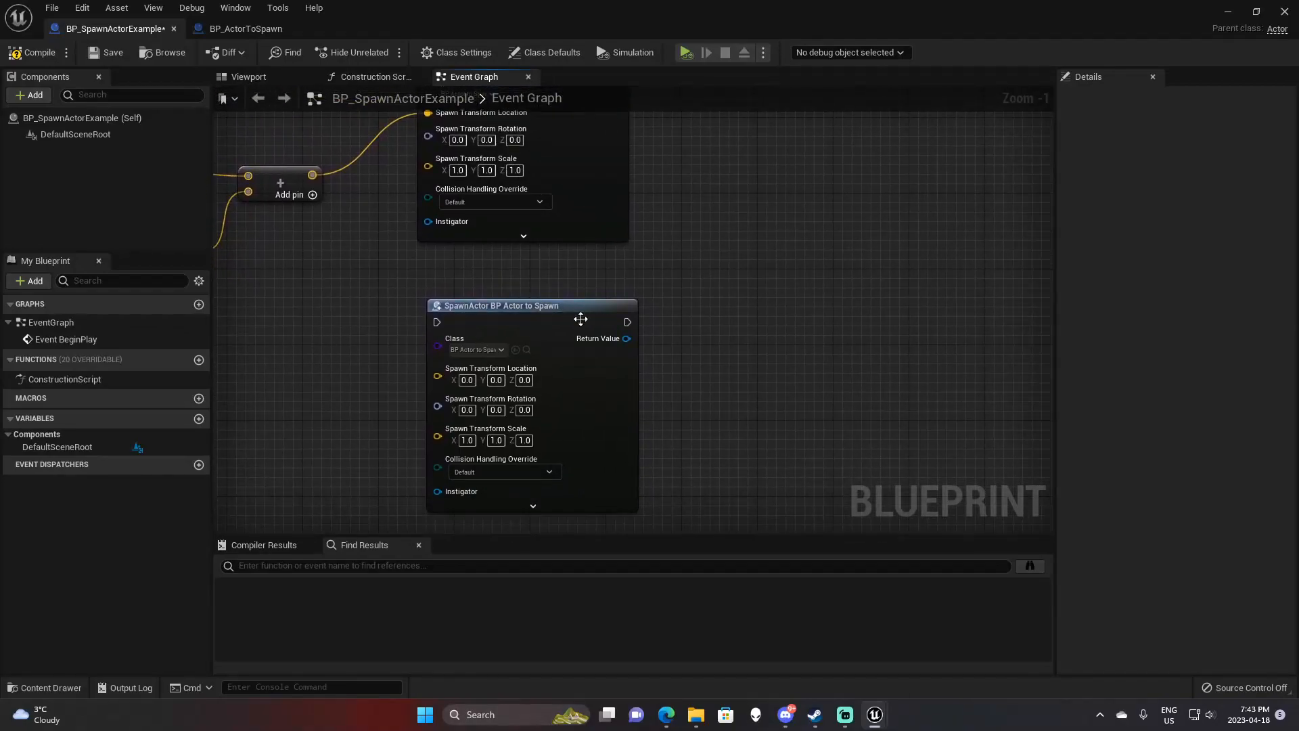
{"action": "mouse_move", "coordinate": [623, 342]}
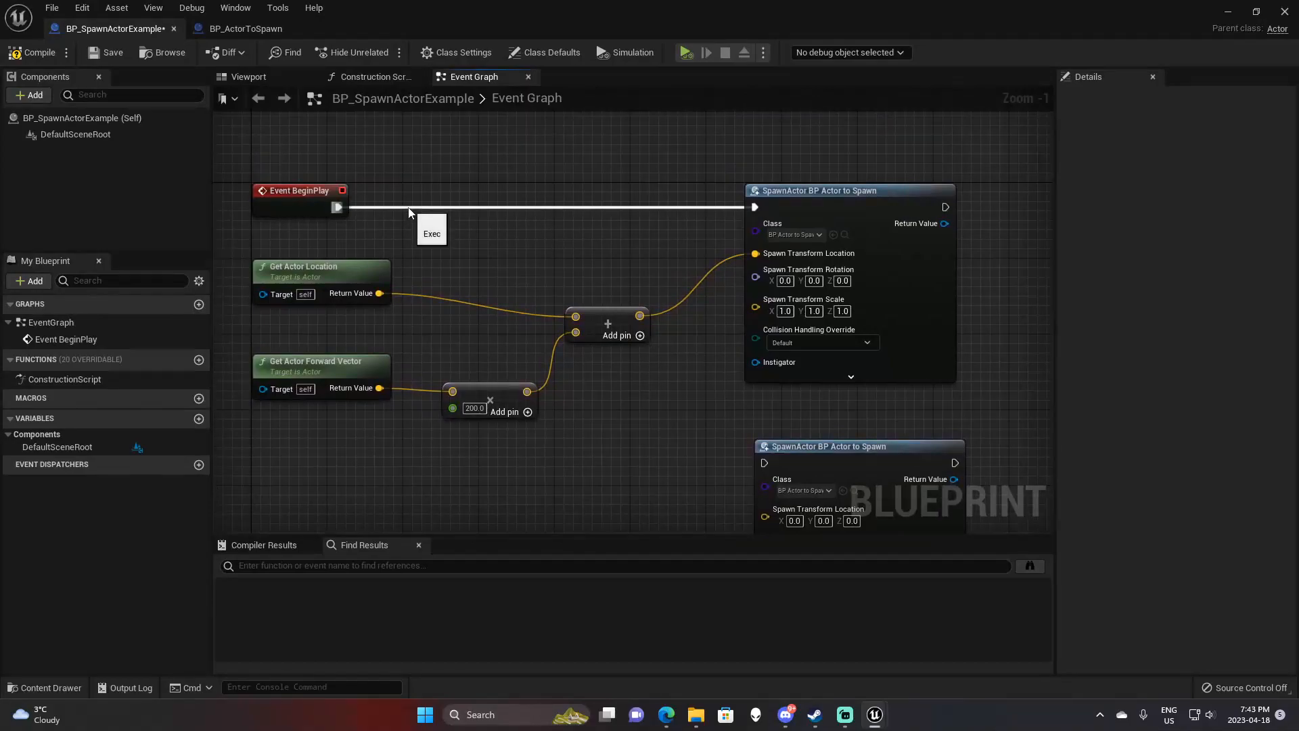
{"action": "mouse_move", "coordinate": [432, 181]}
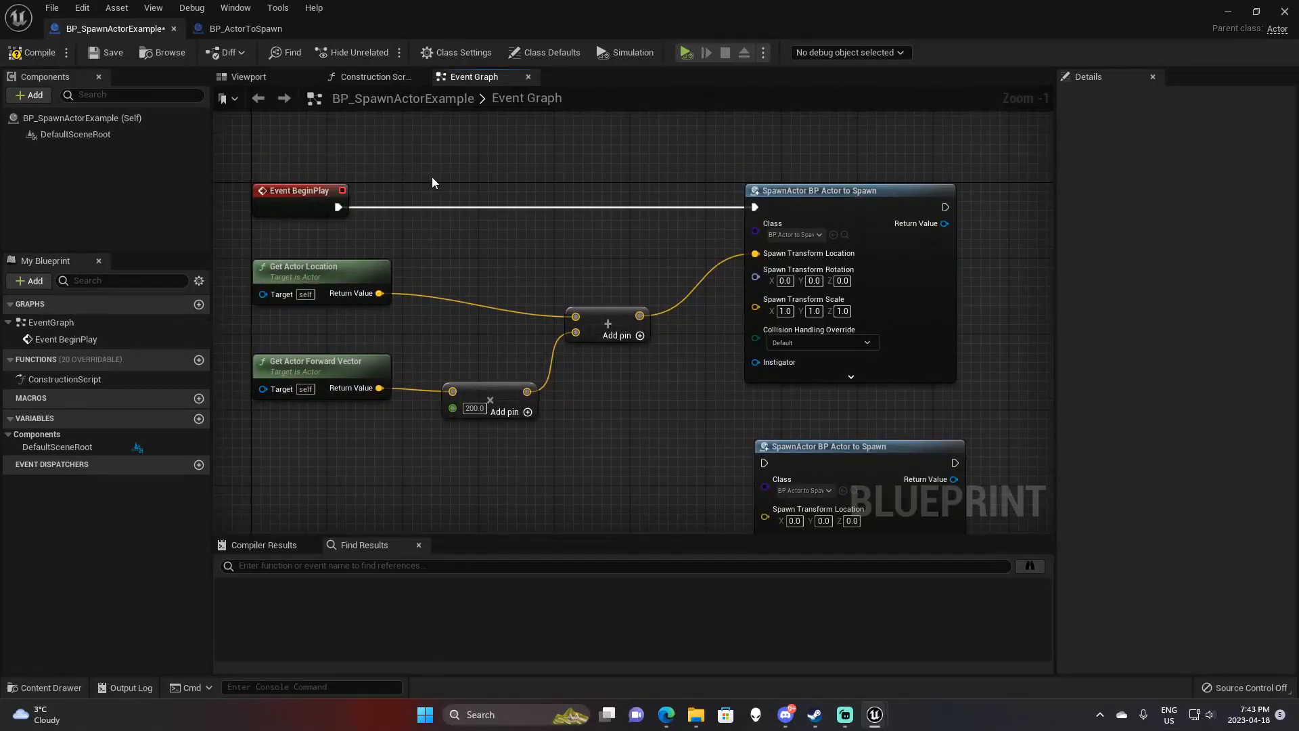
{"action": "mouse_move", "coordinate": [796, 235]}
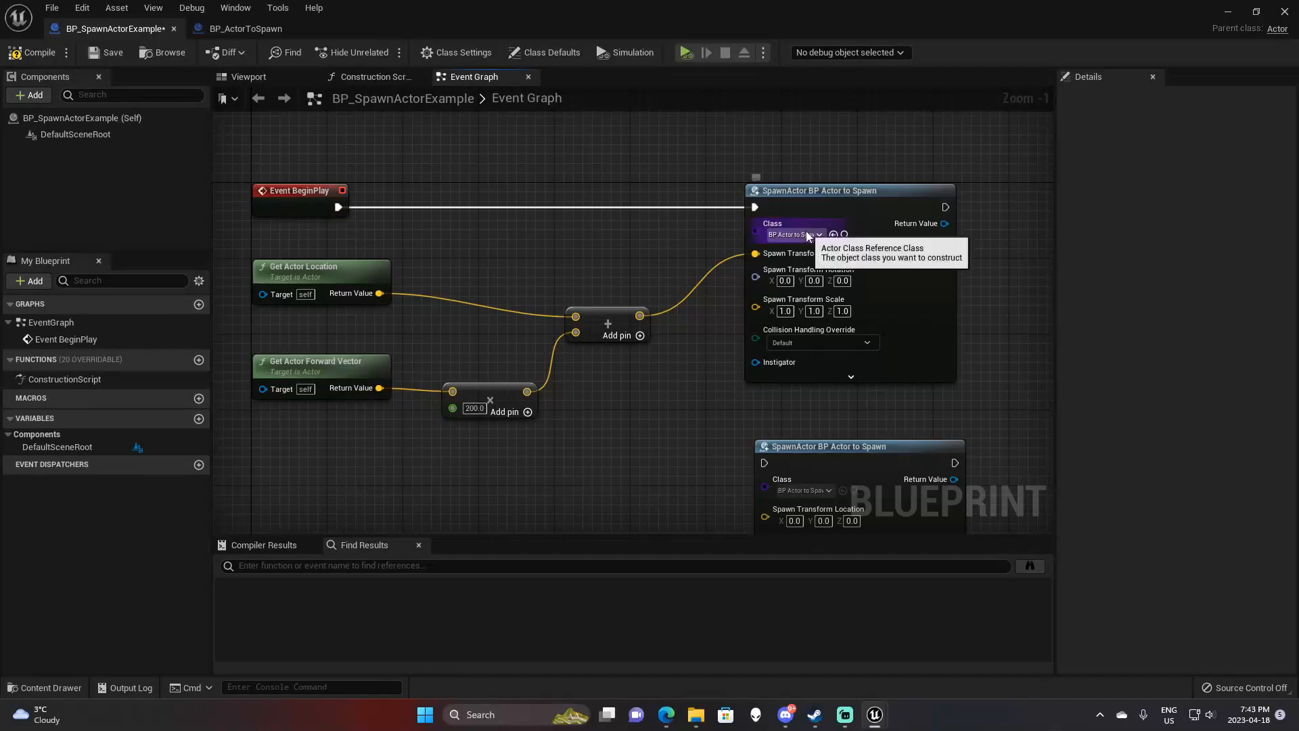
{"action": "mouse_move", "coordinate": [534, 229]}
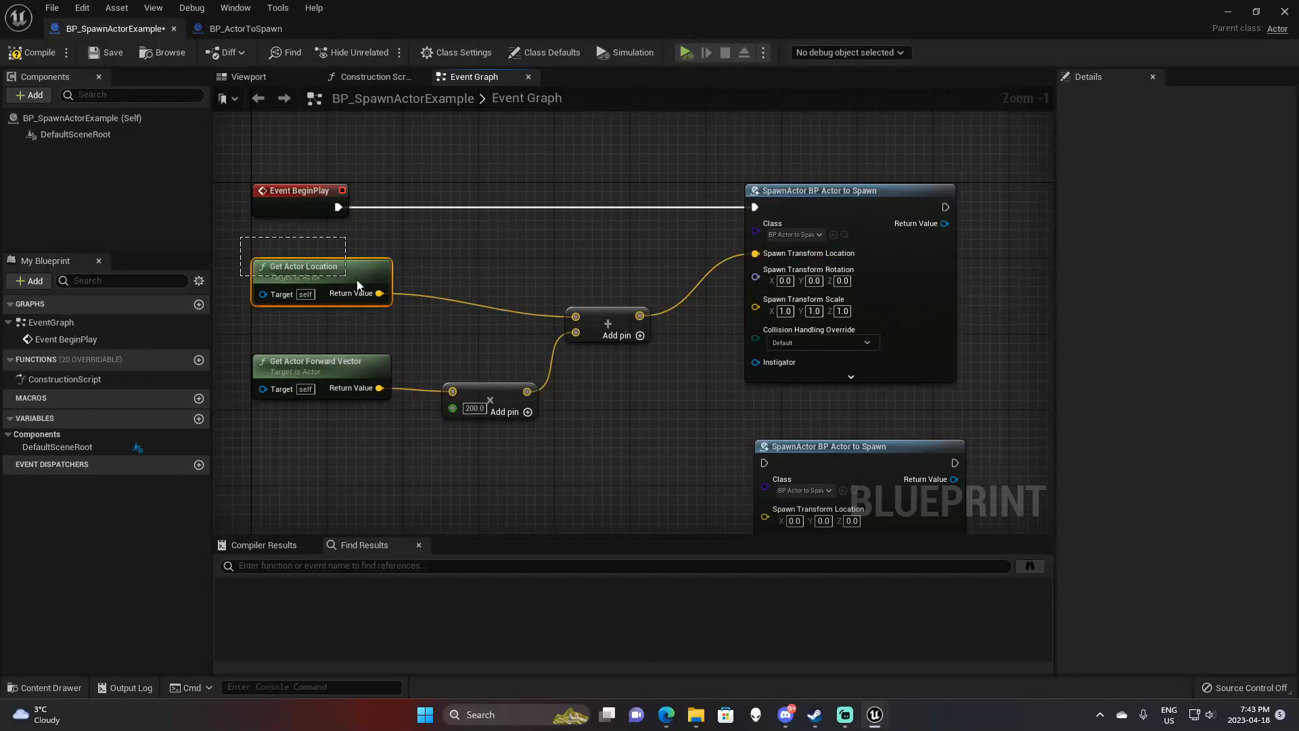
{"action": "left_click", "coordinate": [677, 432]}
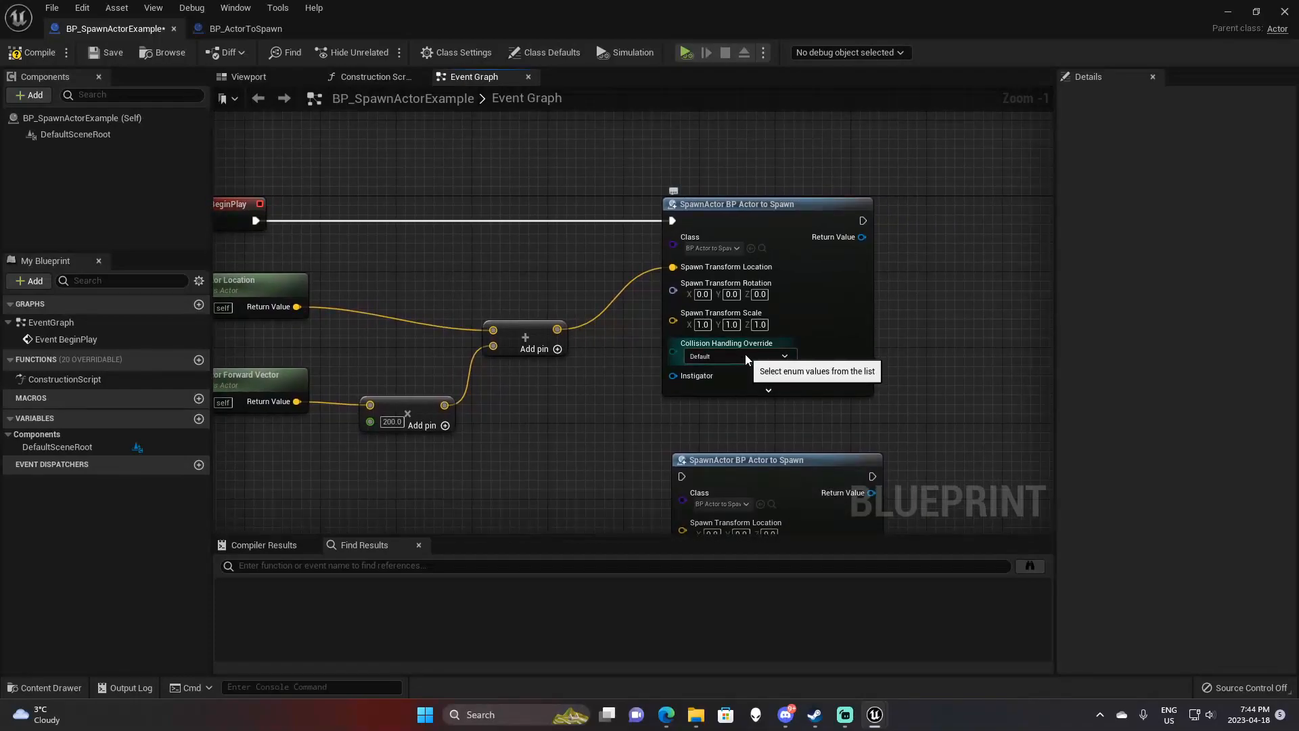
{"action": "mouse_move", "coordinate": [51, 64]}
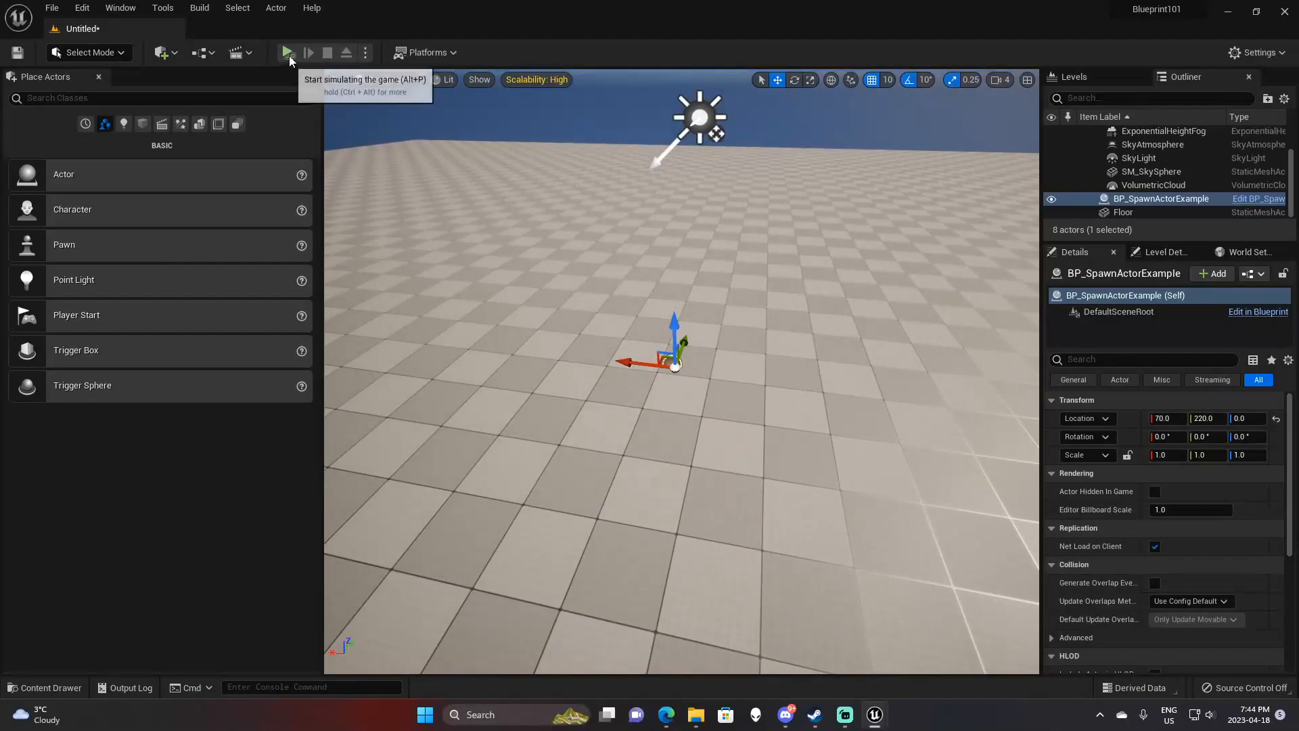
Step: Simulate the level to see the cube spawn in front of the spawner, then stop
{"action": "left_click", "coordinate": [288, 52]}
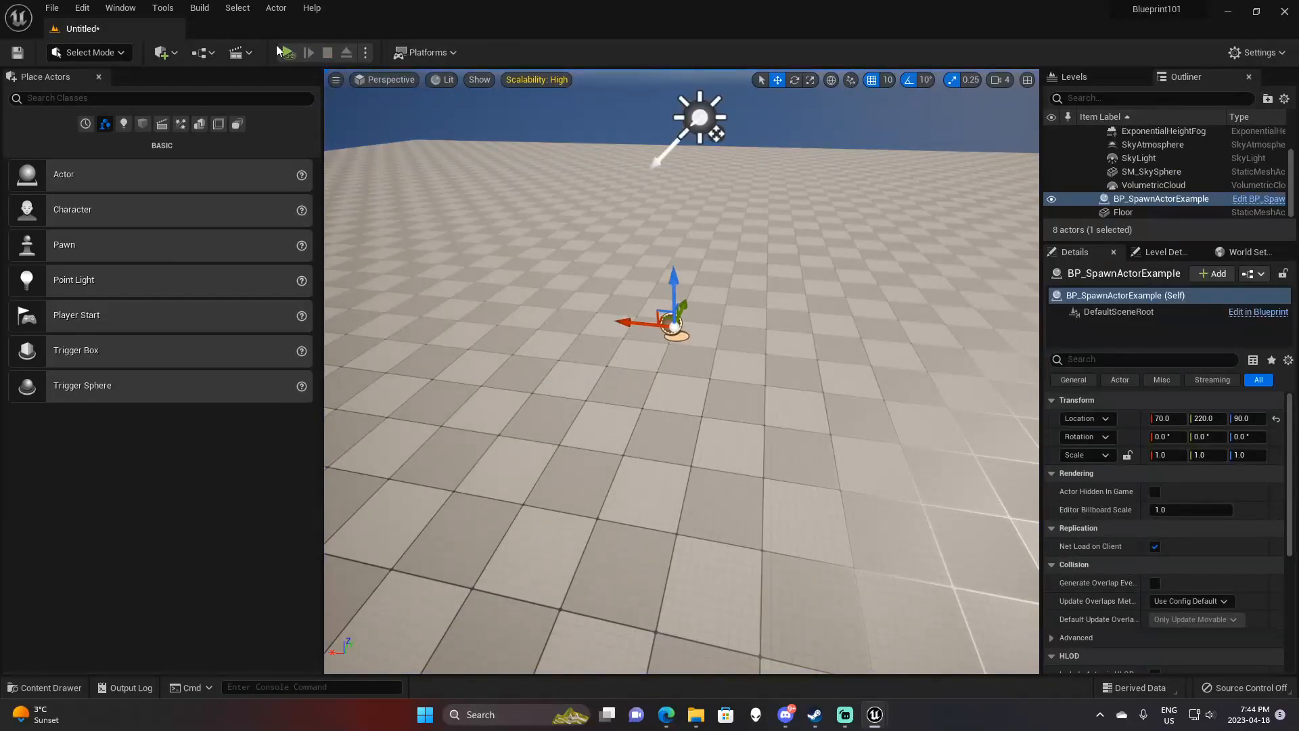
{"action": "left_click", "coordinate": [308, 52]}
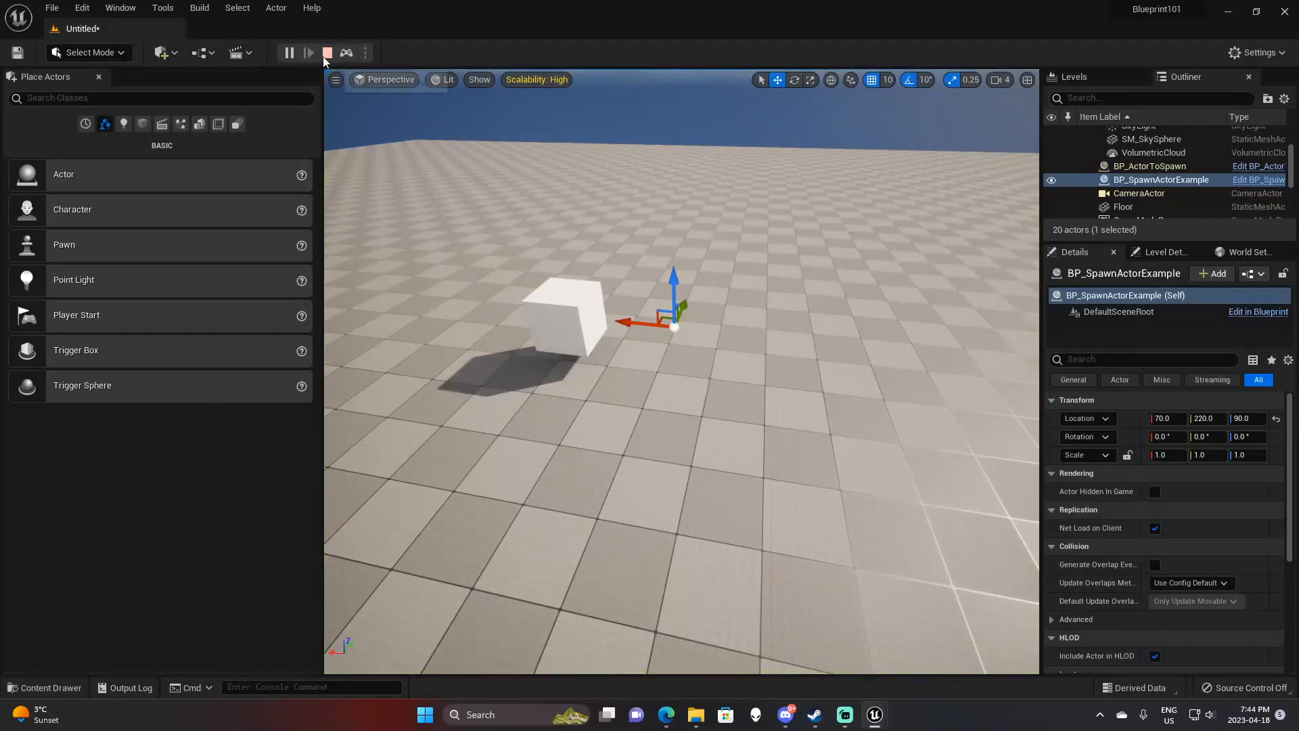
{"action": "left_click", "coordinate": [288, 52]}
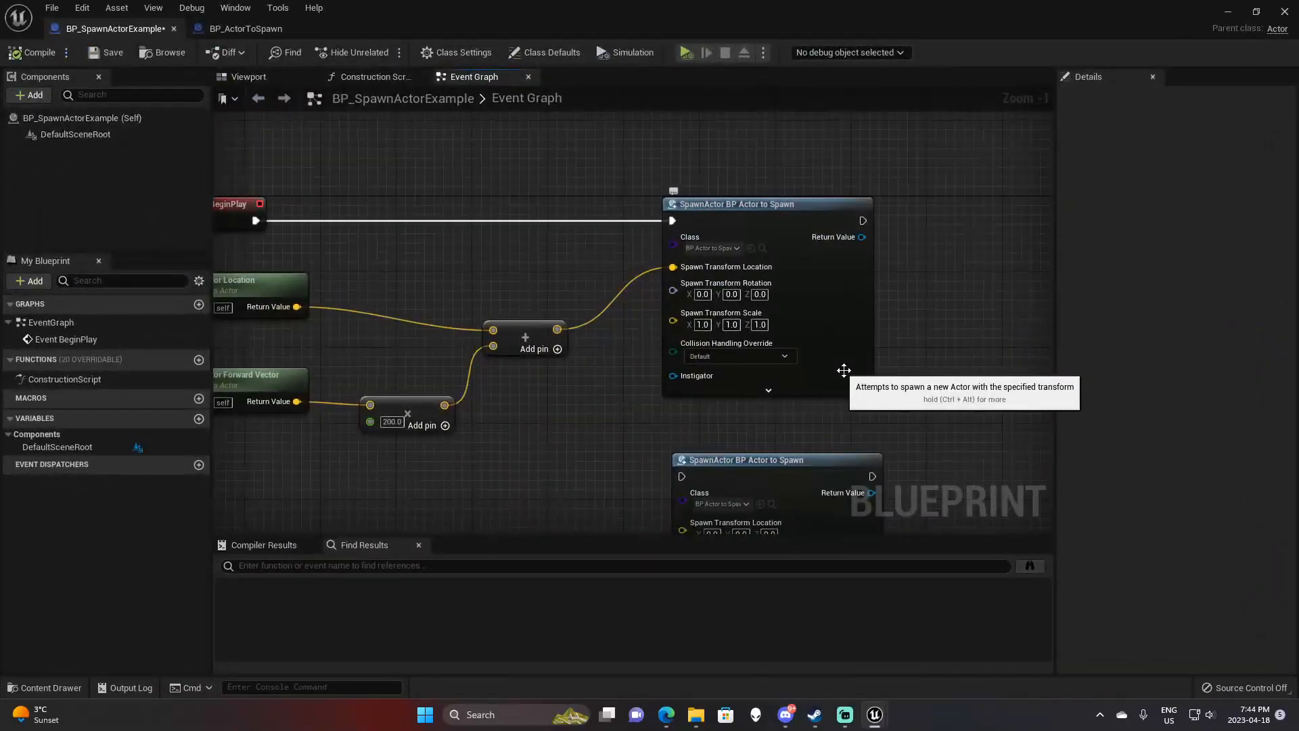
{"action": "mouse_move", "coordinate": [911, 376]}
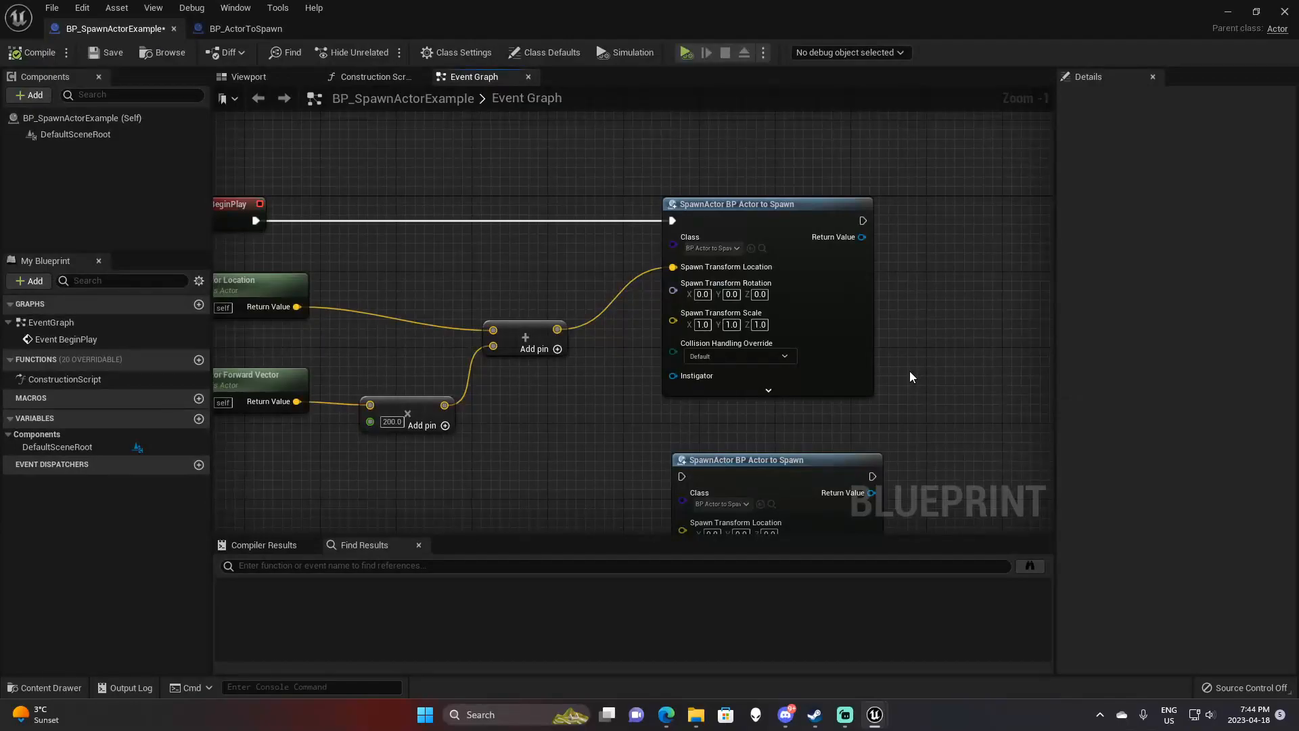